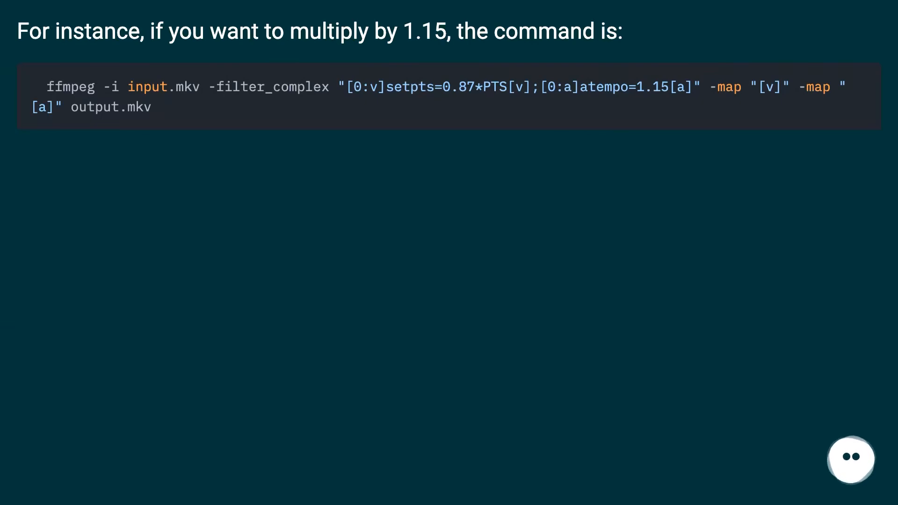
left_click(851, 459)
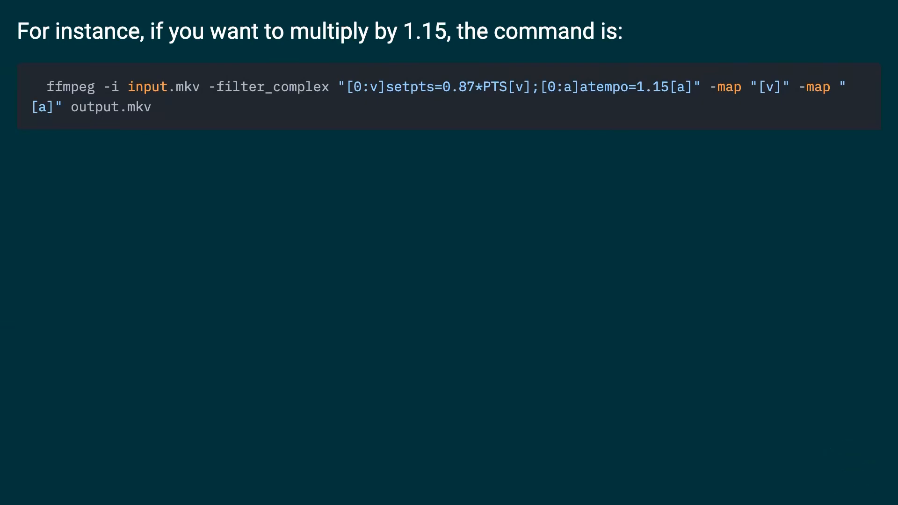